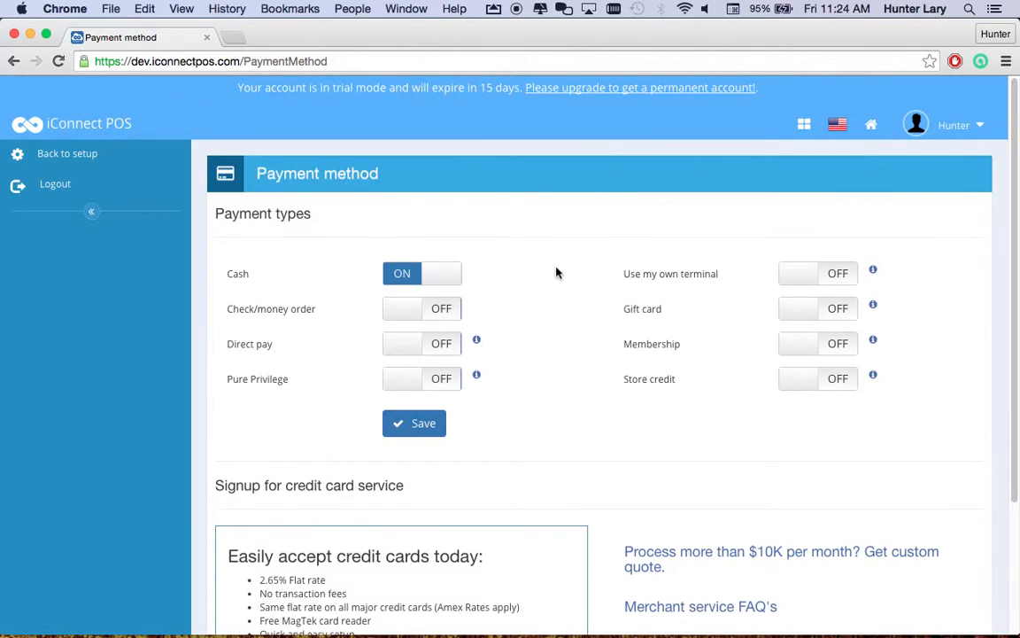
mouse_move(448, 278)
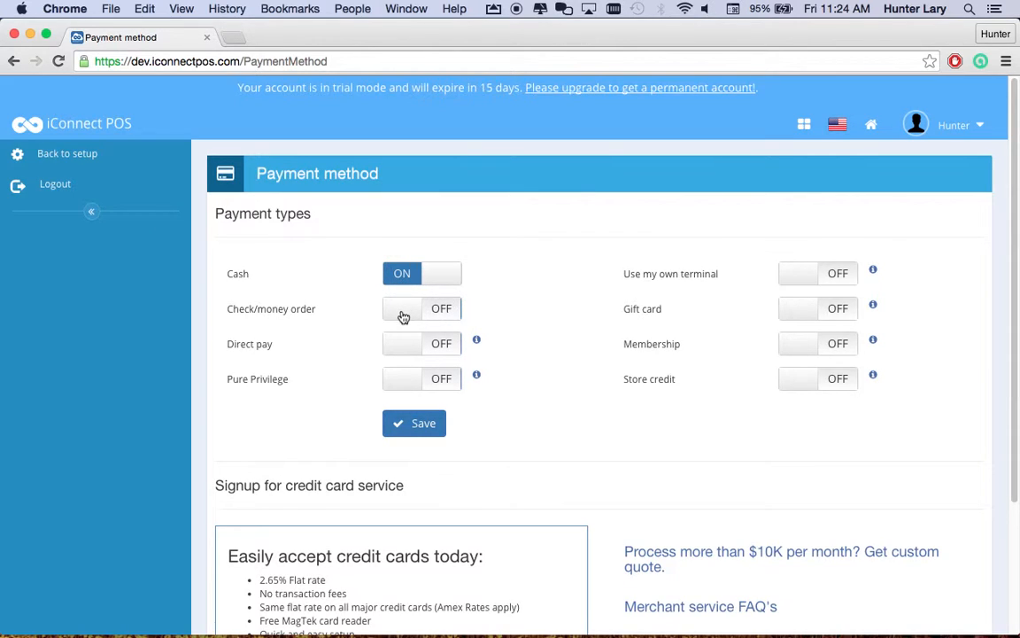
- Turn on Check/money order, Gift card and Store credit alongside Cash as payment types
left_click(421, 308)
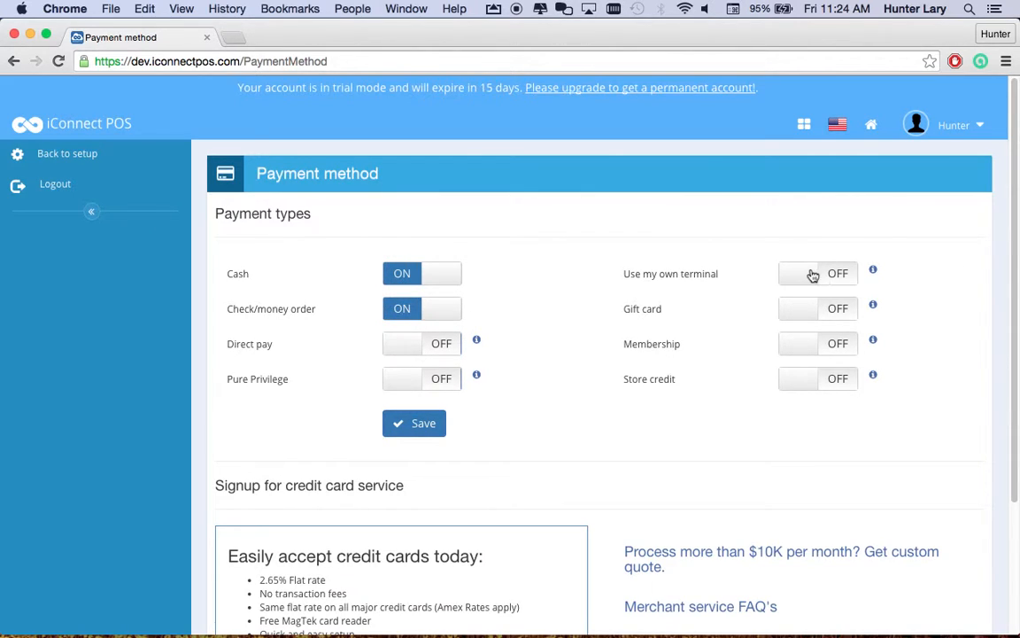
mouse_move(801, 315)
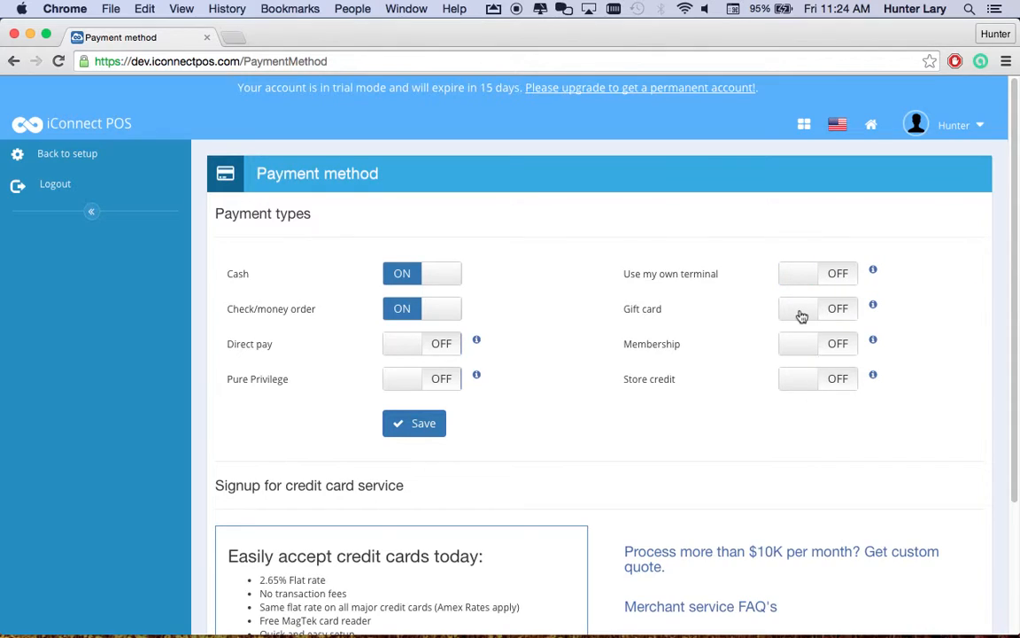
left_click(802, 308)
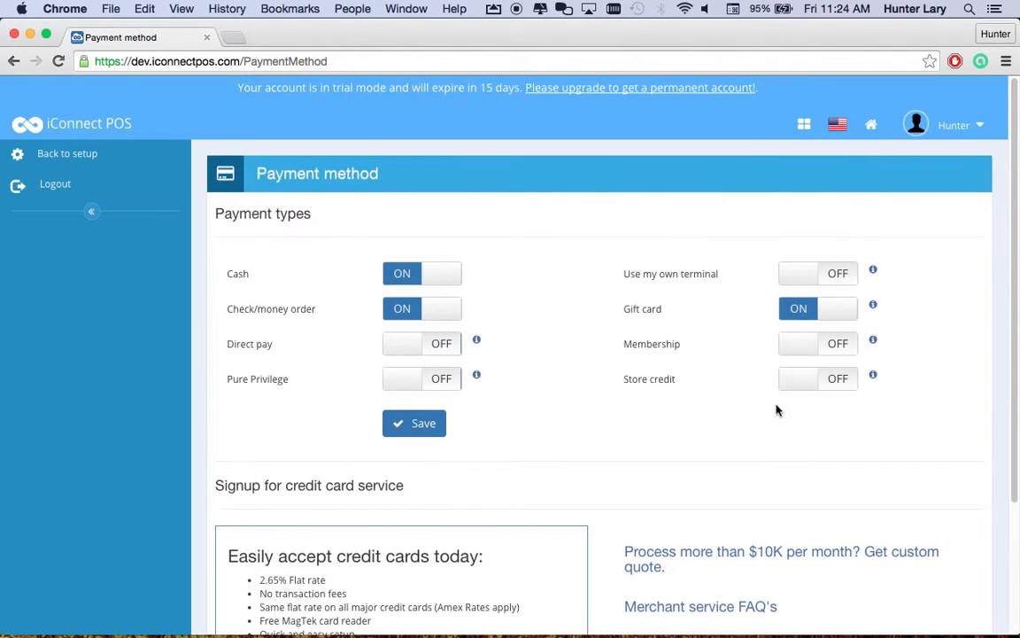
left_click(818, 378)
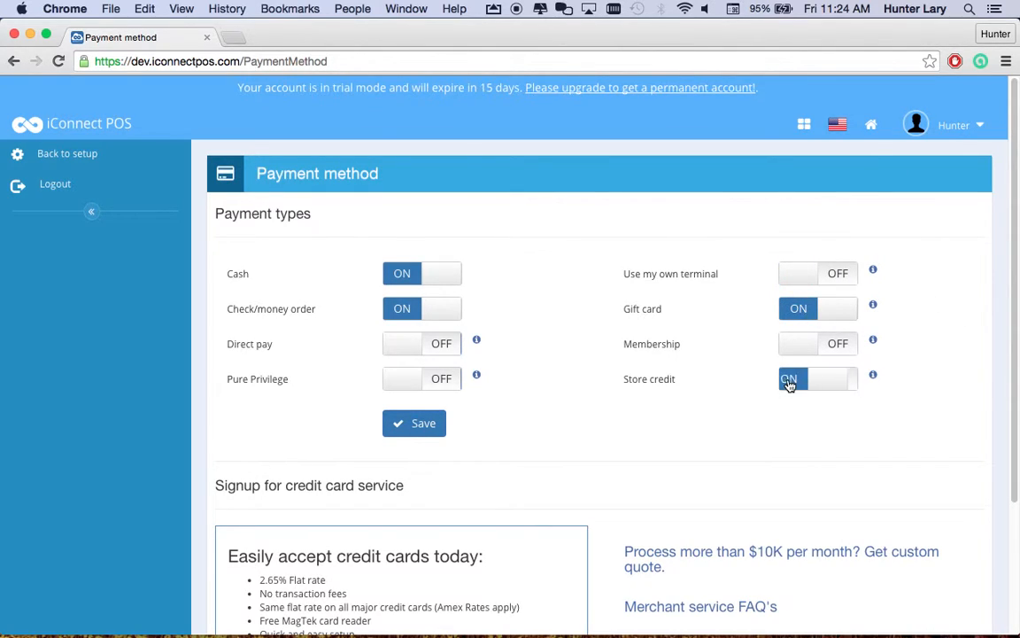
- Save the four payment methods and return to the Setup your business checklist
scroll("down", 3)
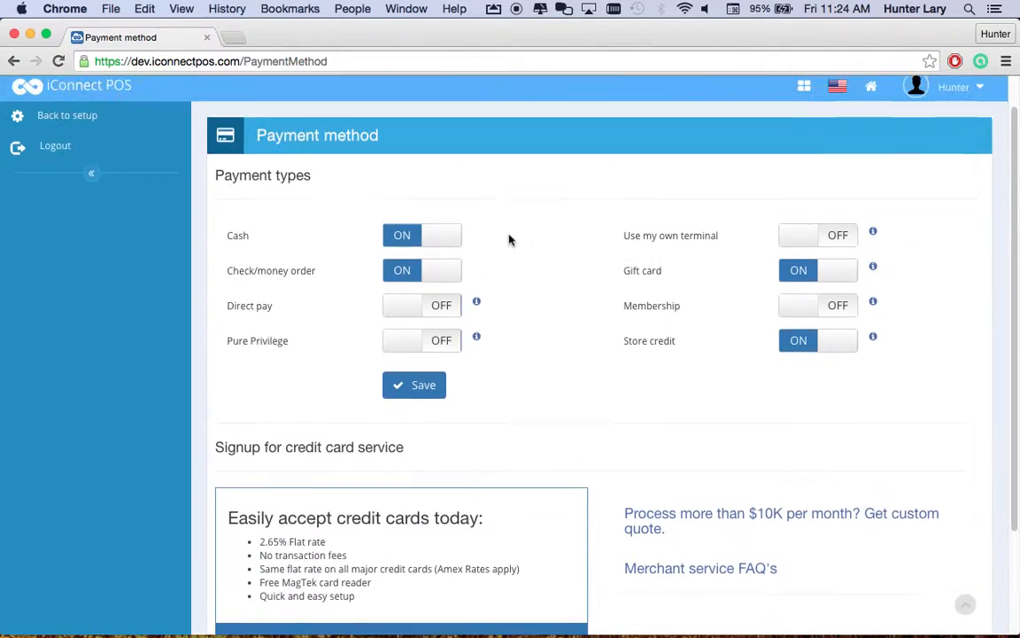
mouse_move(475, 311)
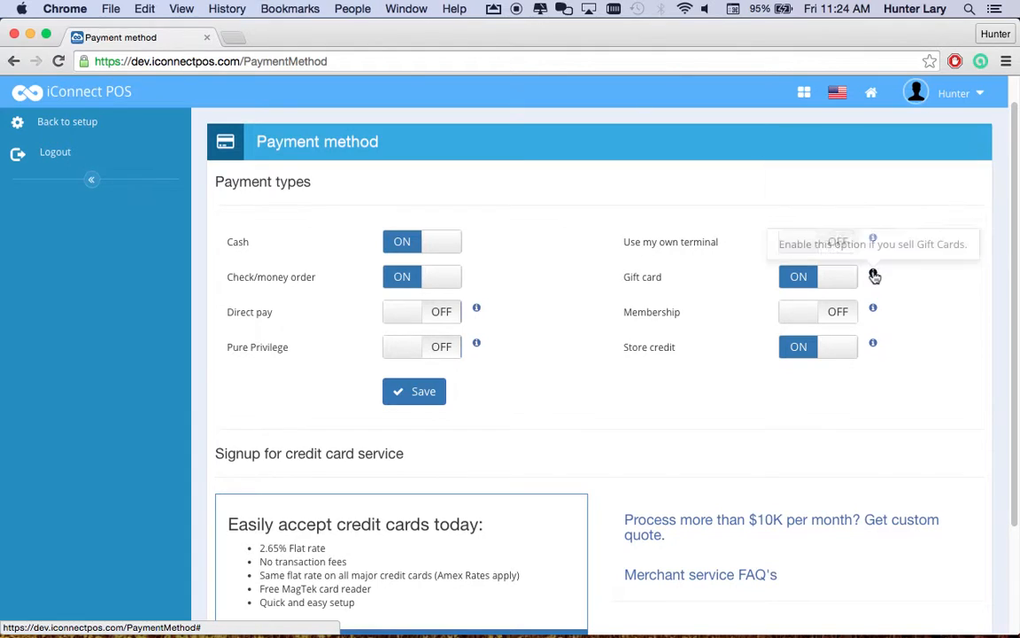
scroll("down", 3)
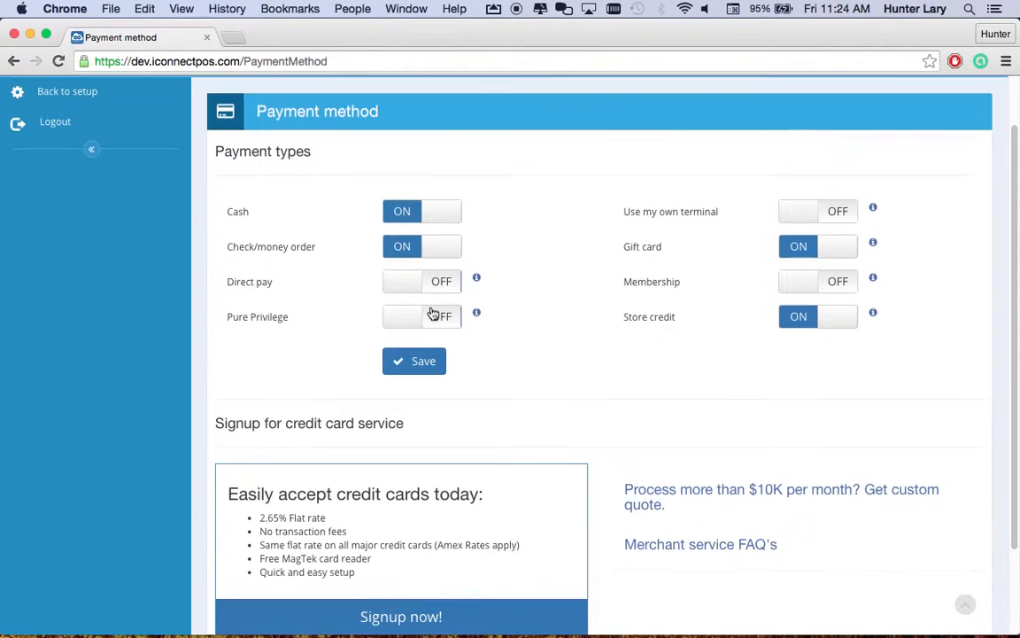
left_click(413, 361)
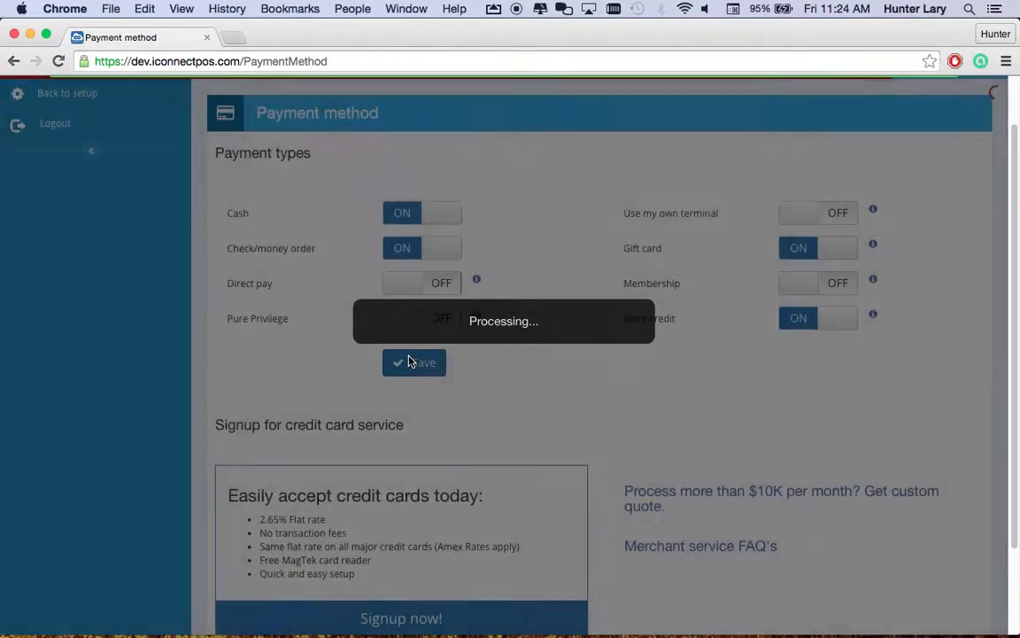
left_click(414, 362)
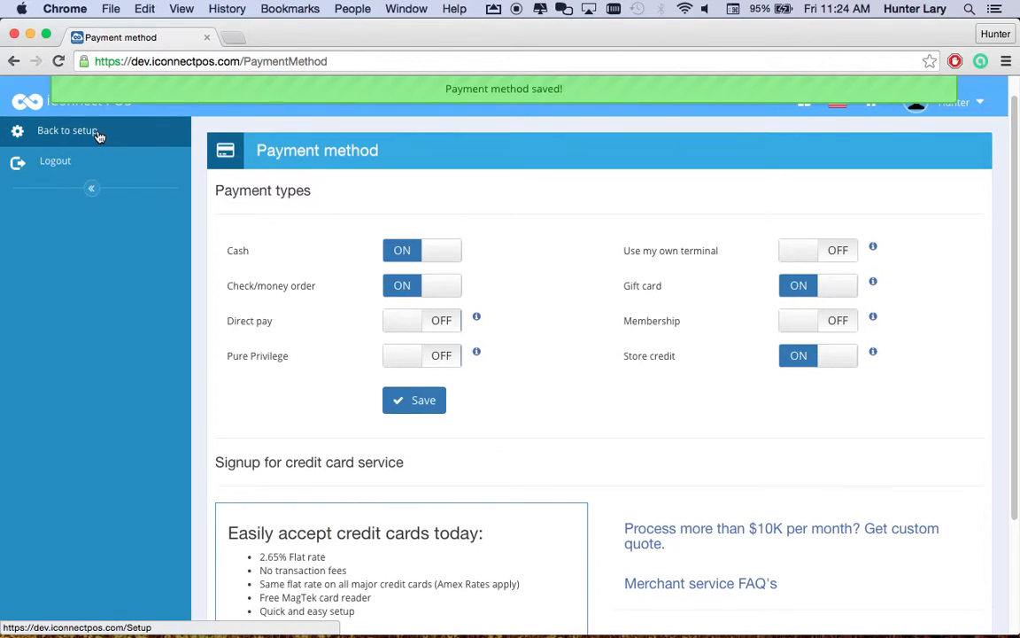
left_click(67, 131)
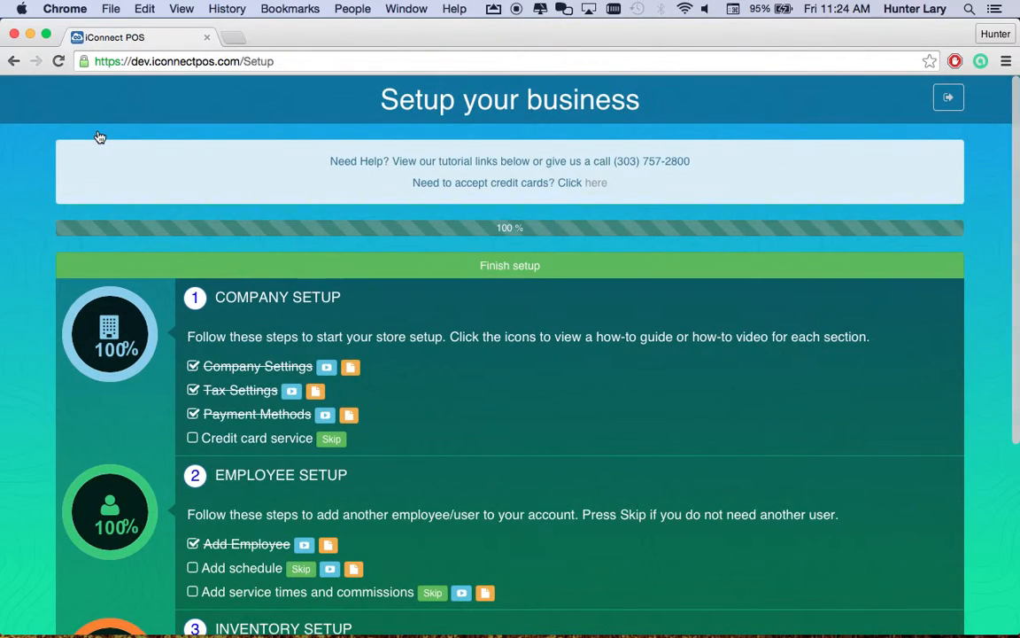
mouse_move(615, 428)
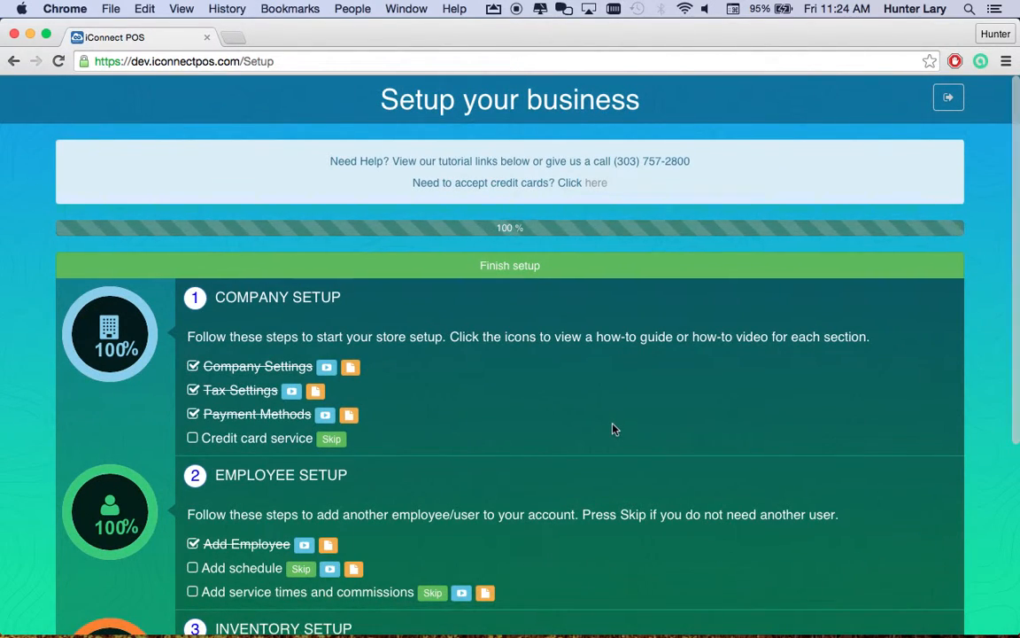